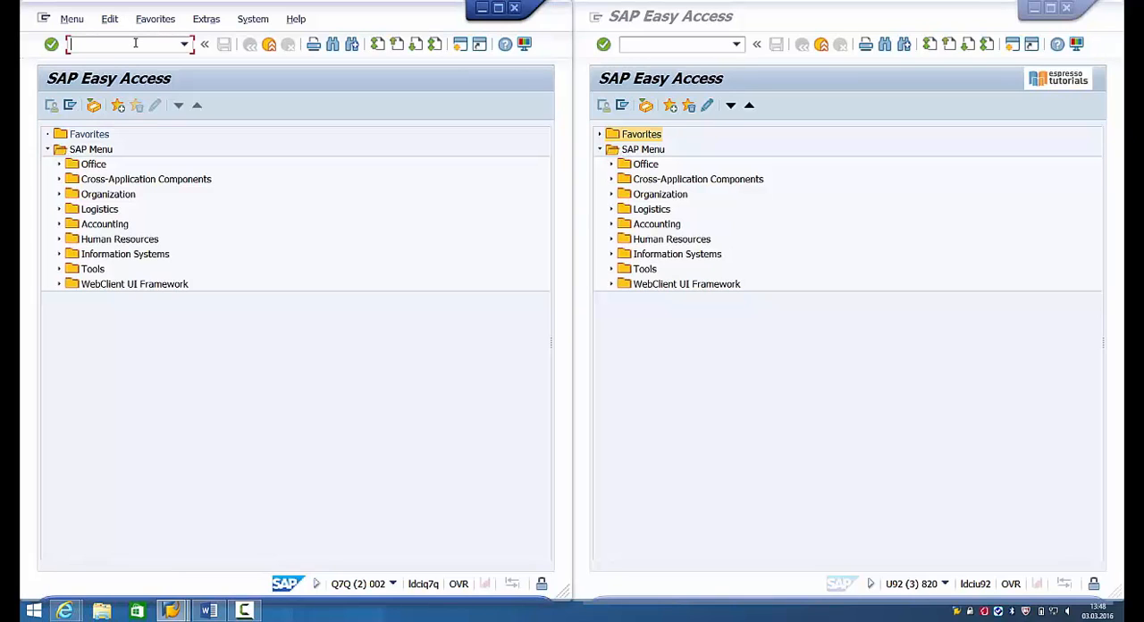
# Start posting a vendor invoice via FB01 with reference 4715, key 31, account F1V1
pyautogui.write('FB01')
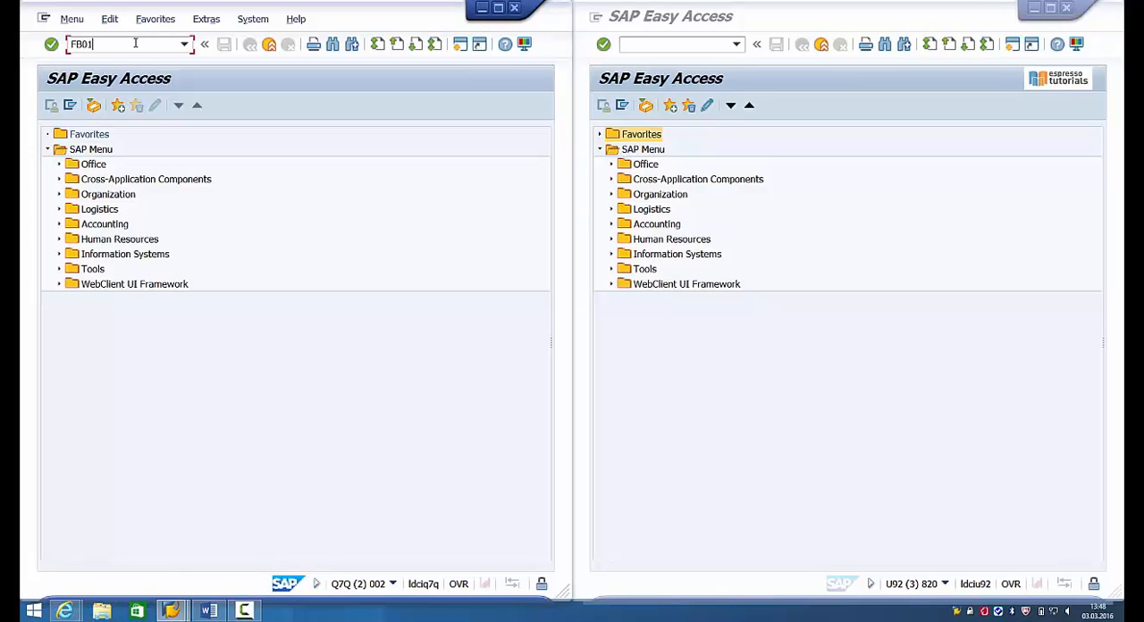
pyautogui.press('Enter')
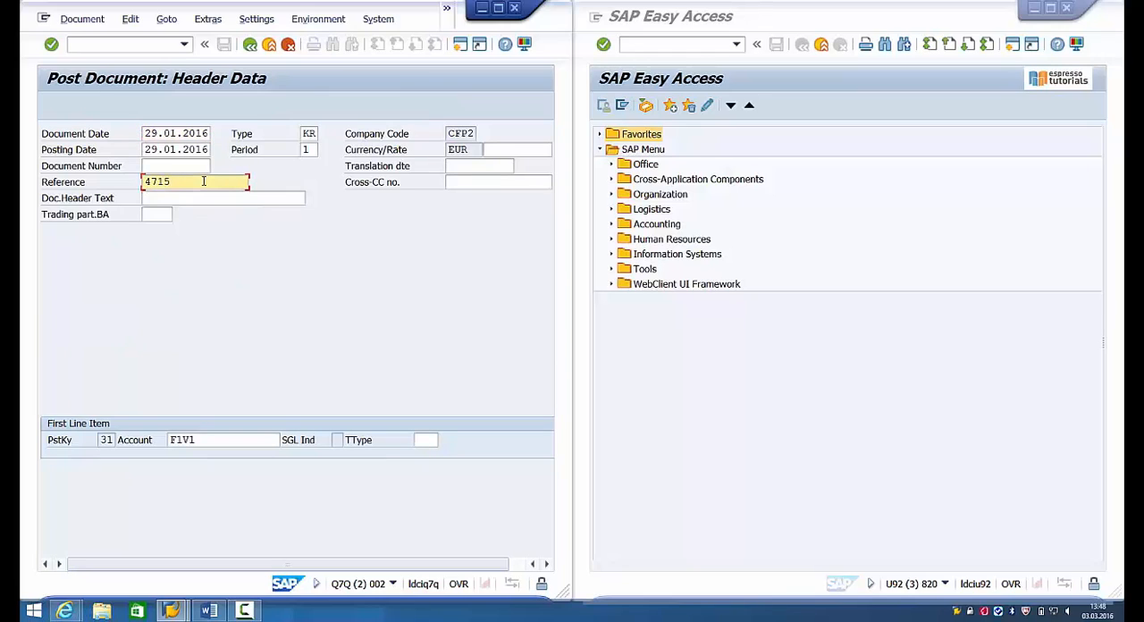
pyautogui.press('Enter')
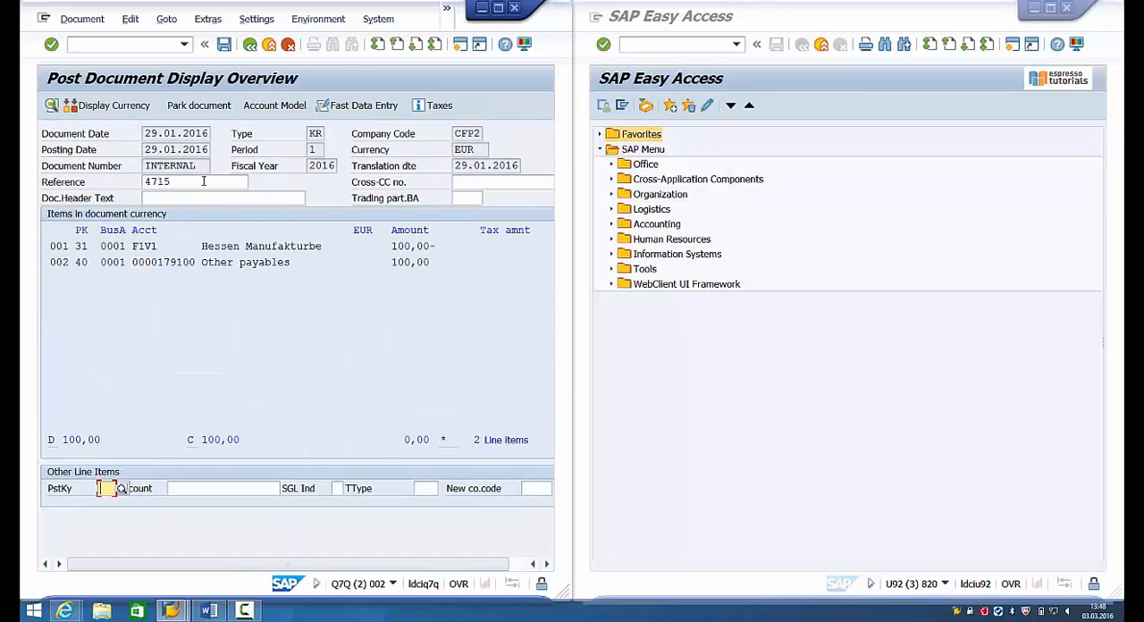
pyautogui.moveTo(225, 43)
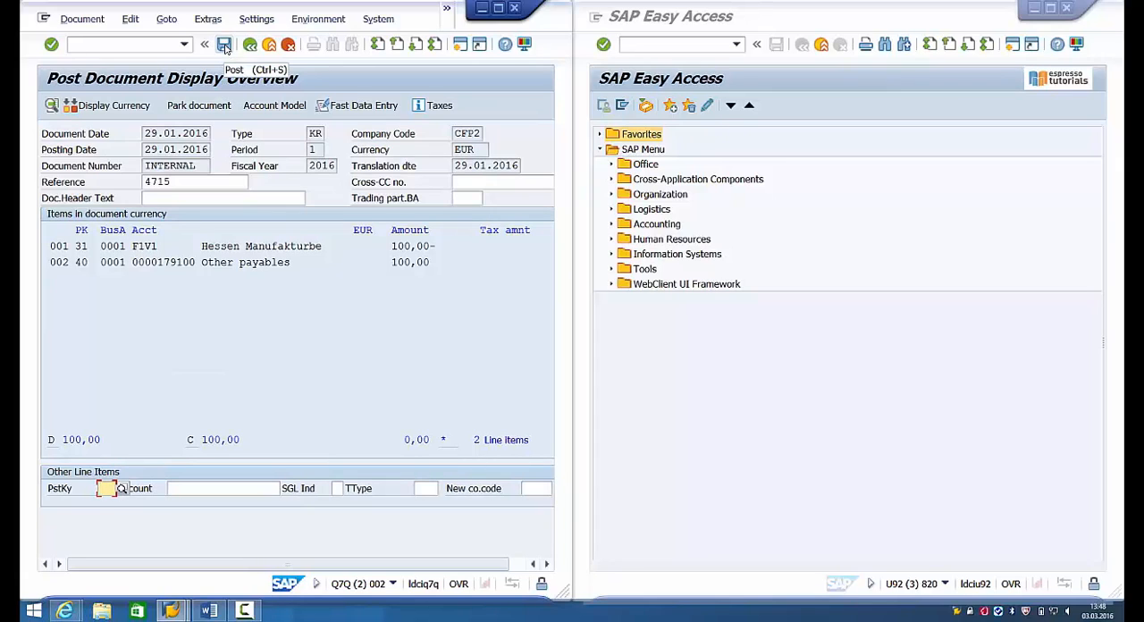
pyautogui.click(225, 43)
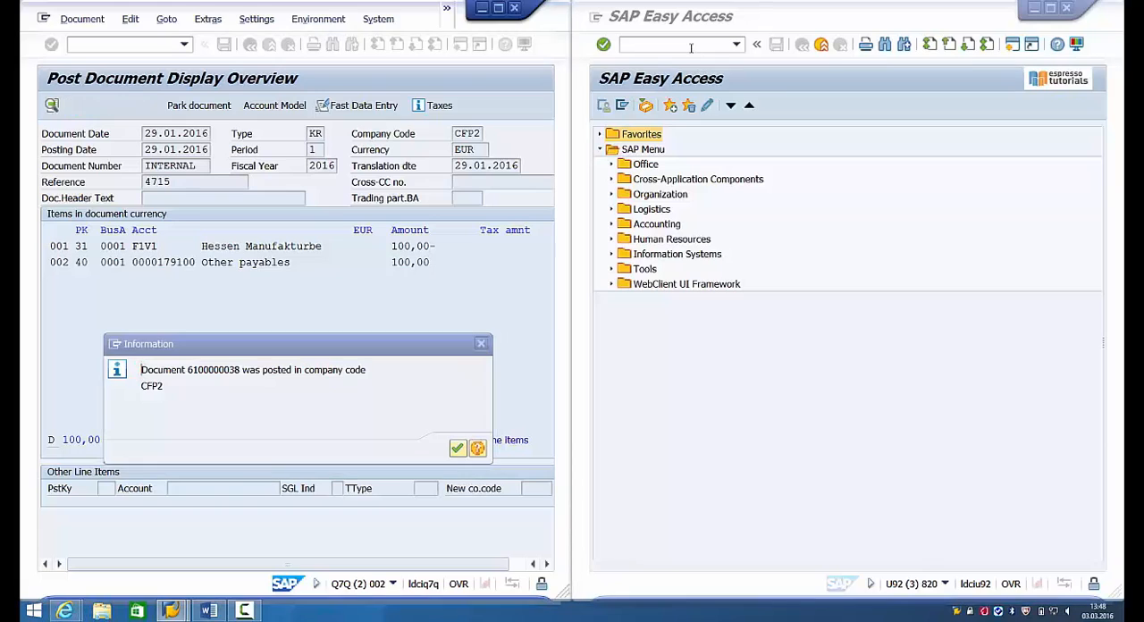
# Search the FB03 document list in Central Finance for reference number 4715
pyautogui.write('fb03')
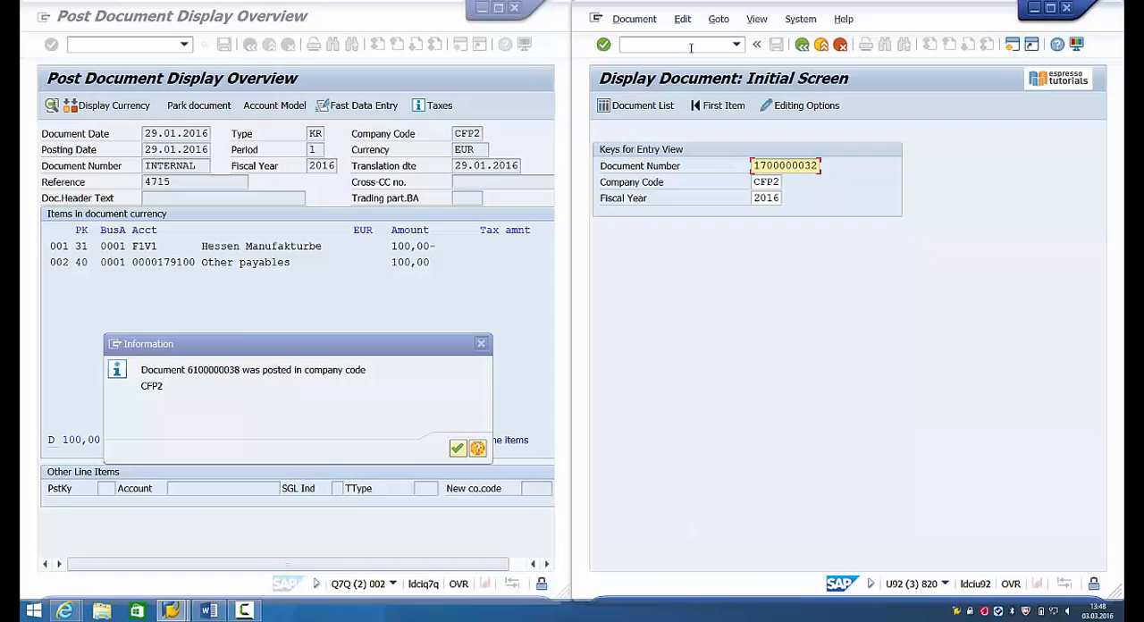
pyautogui.click(634, 104)
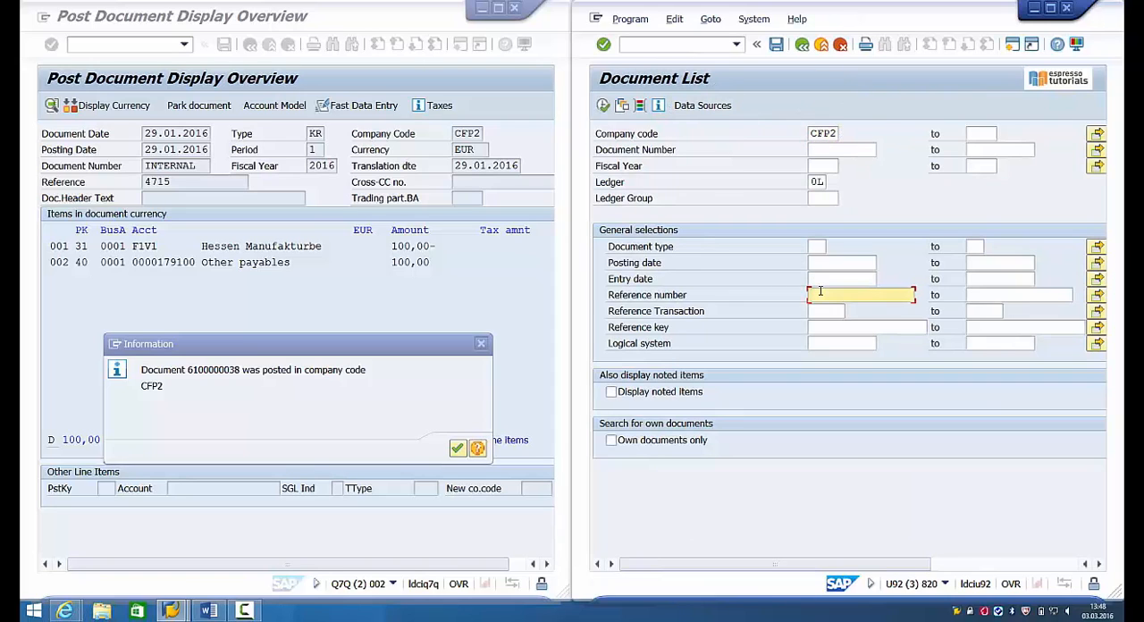
pyautogui.write('471')
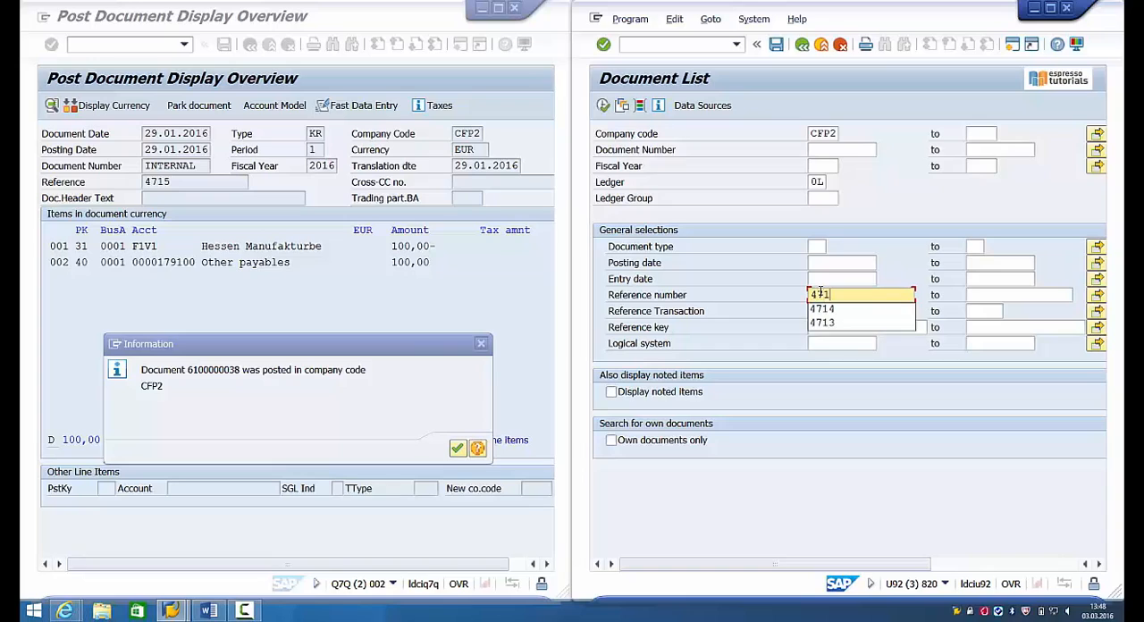
pyautogui.write('4715')
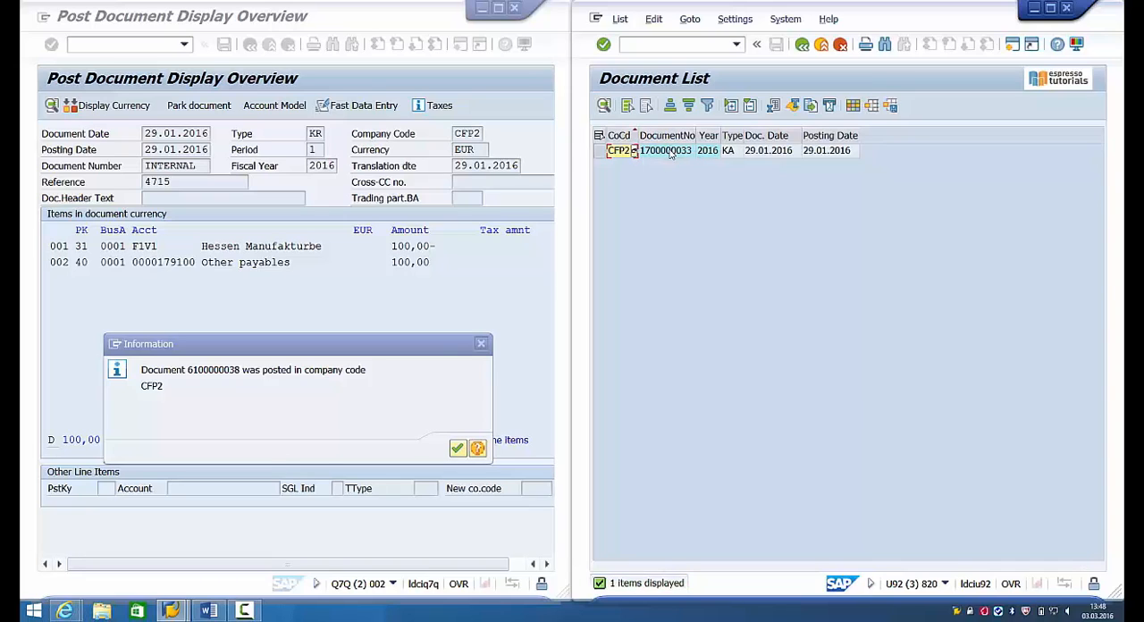
pyautogui.click(665, 150)
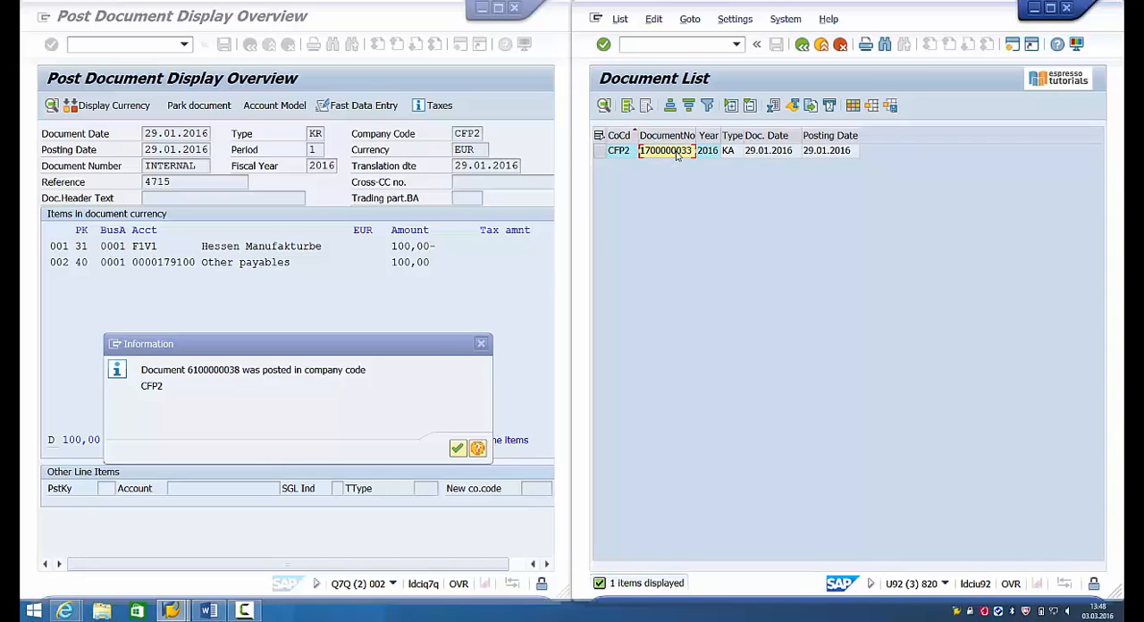
pyautogui.doubleClick(664, 150)
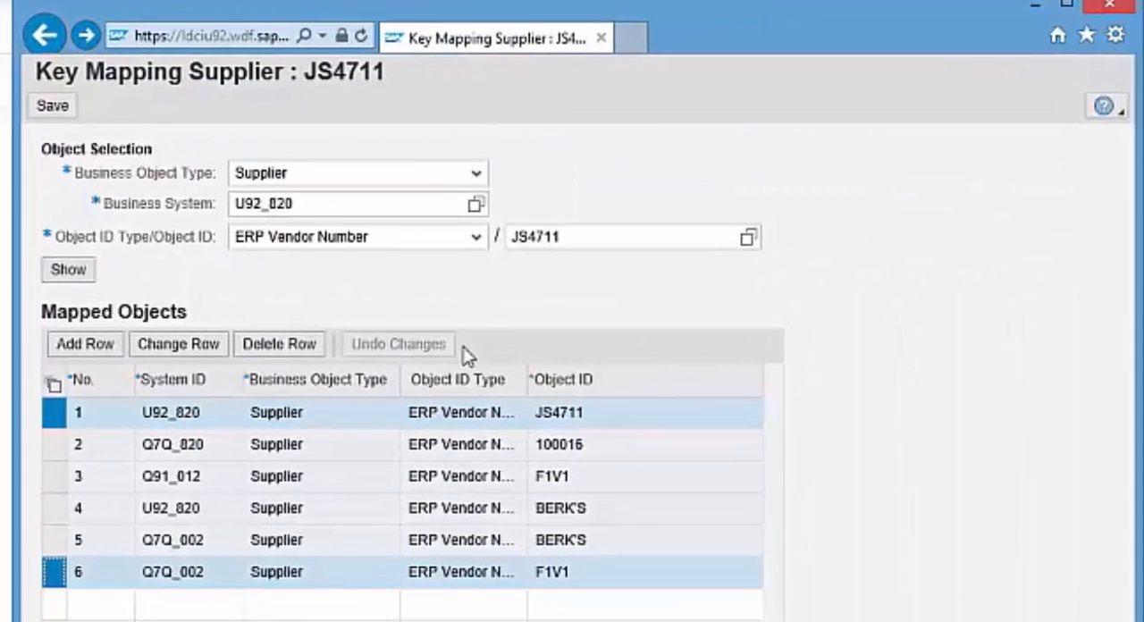
pyautogui.moveTo(599, 586)
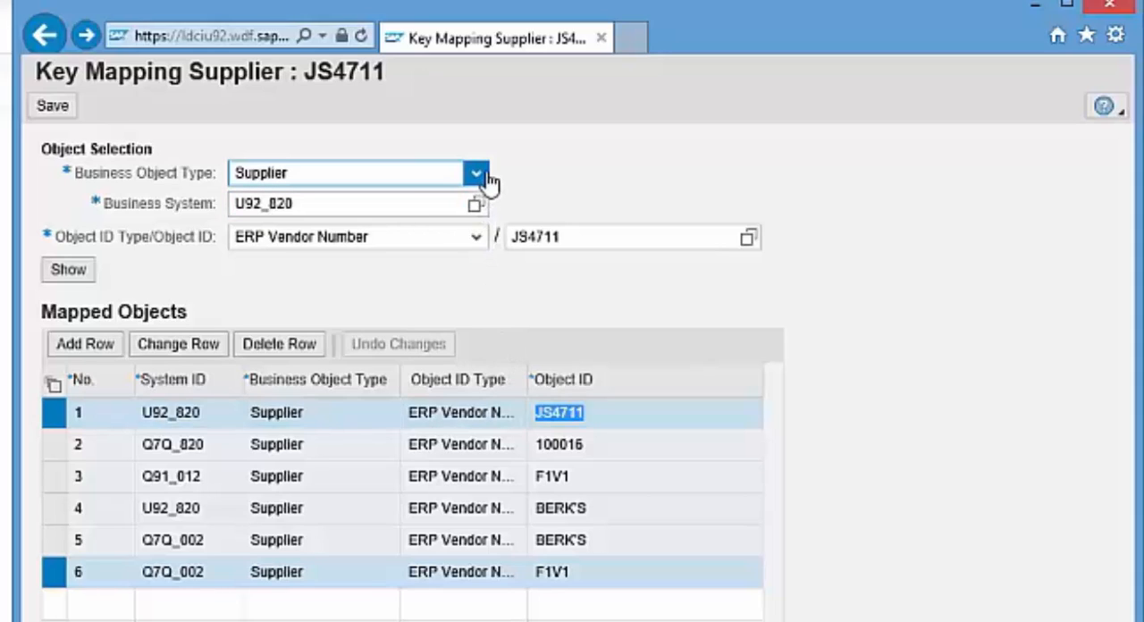
pyautogui.click(475, 171)
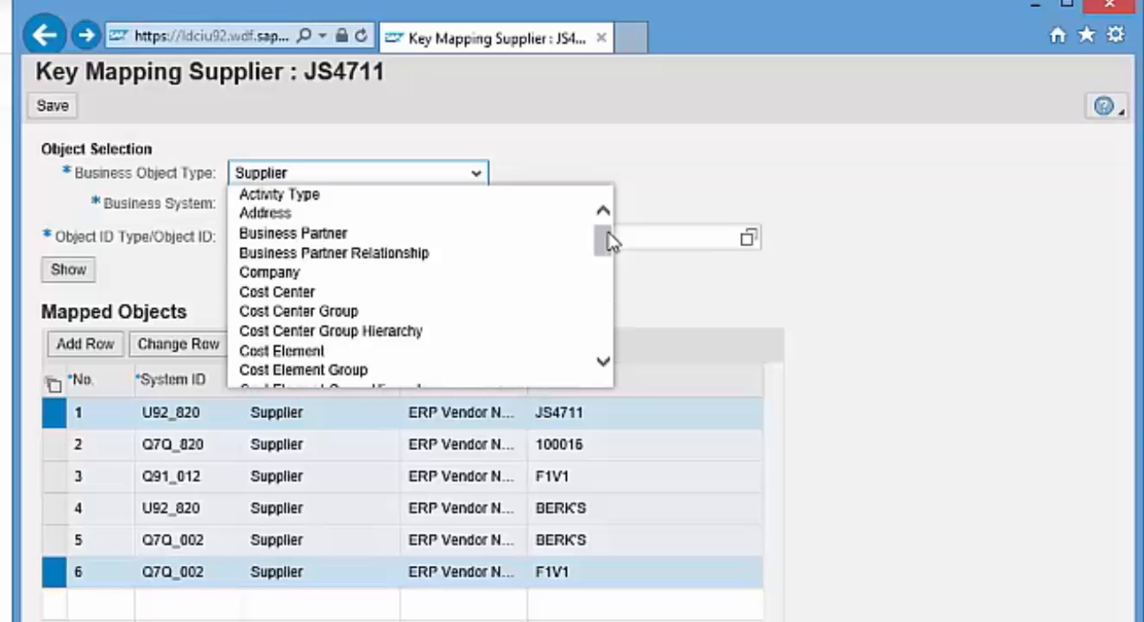
pyautogui.moveTo(754, 150)
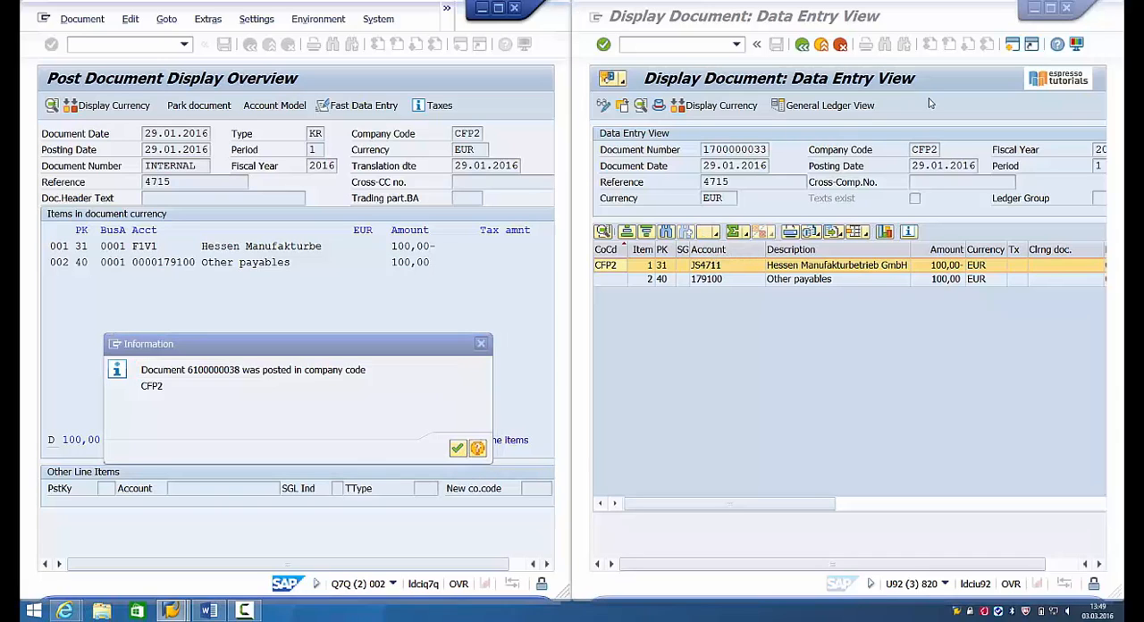
pyautogui.click(869, 18)
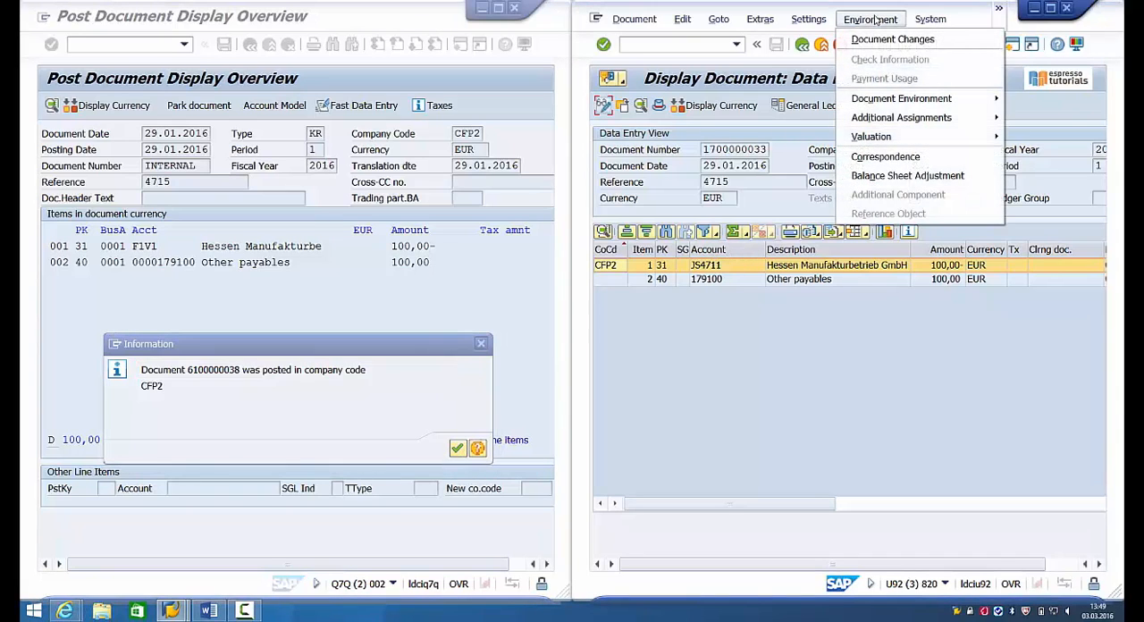
pyautogui.moveTo(900, 96)
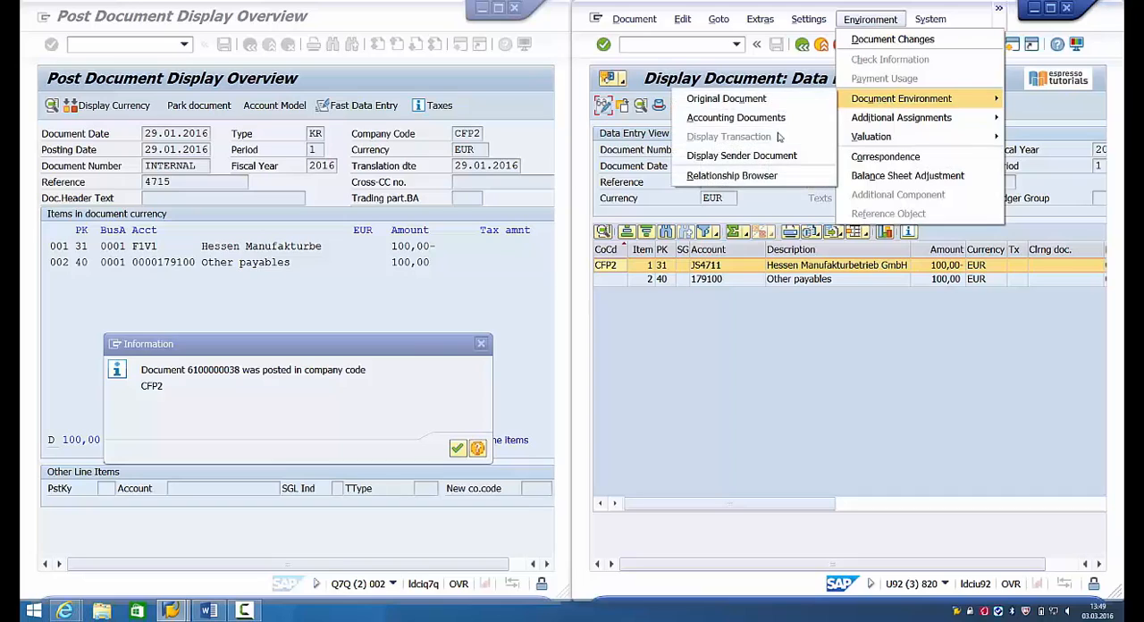
pyautogui.moveTo(731, 175)
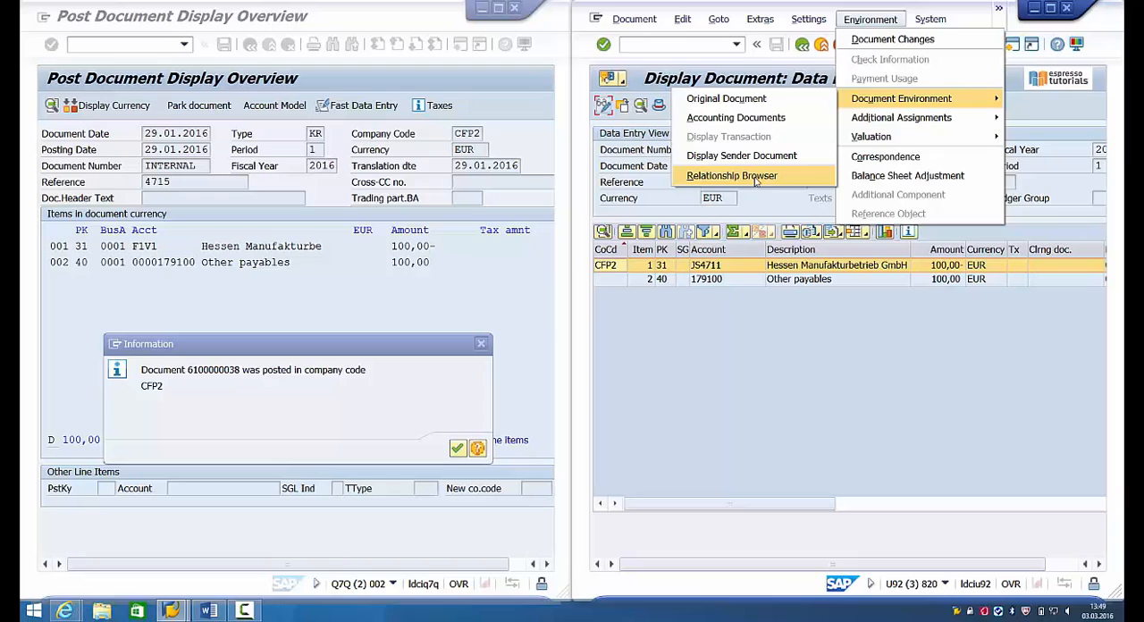
pyautogui.click(731, 175)
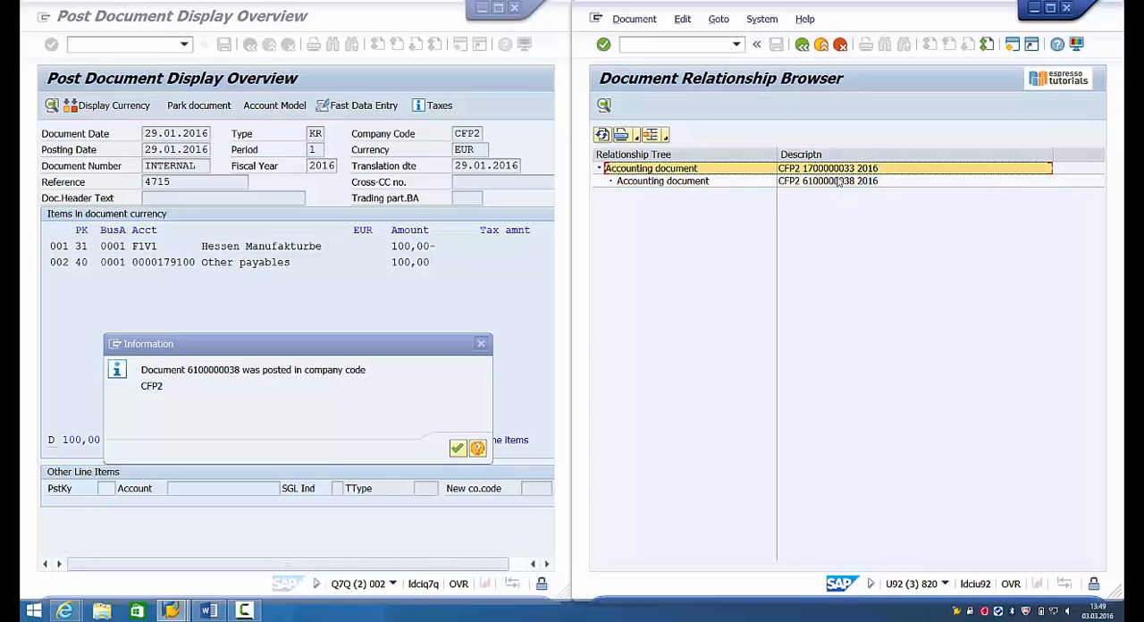
pyautogui.click(827, 181)
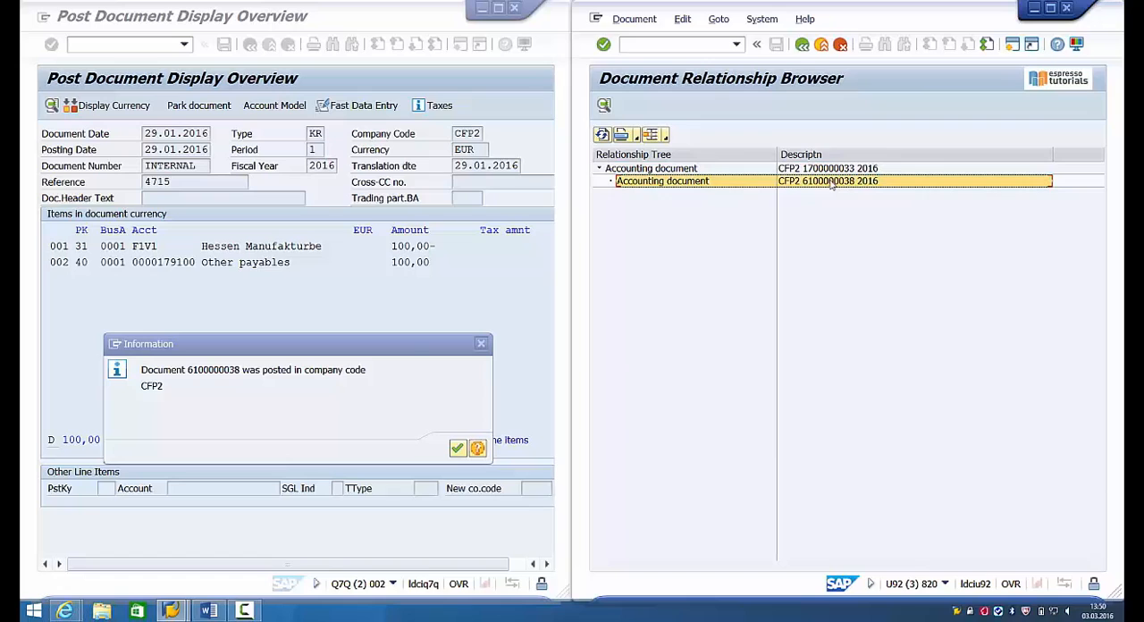
pyautogui.doubleClick(826, 180)
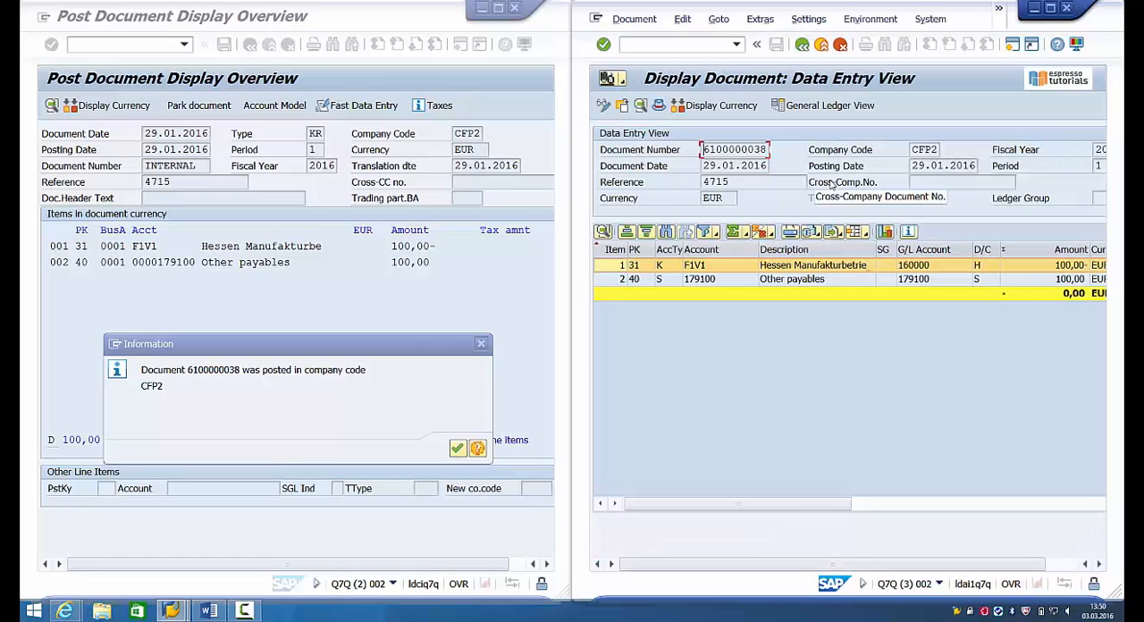